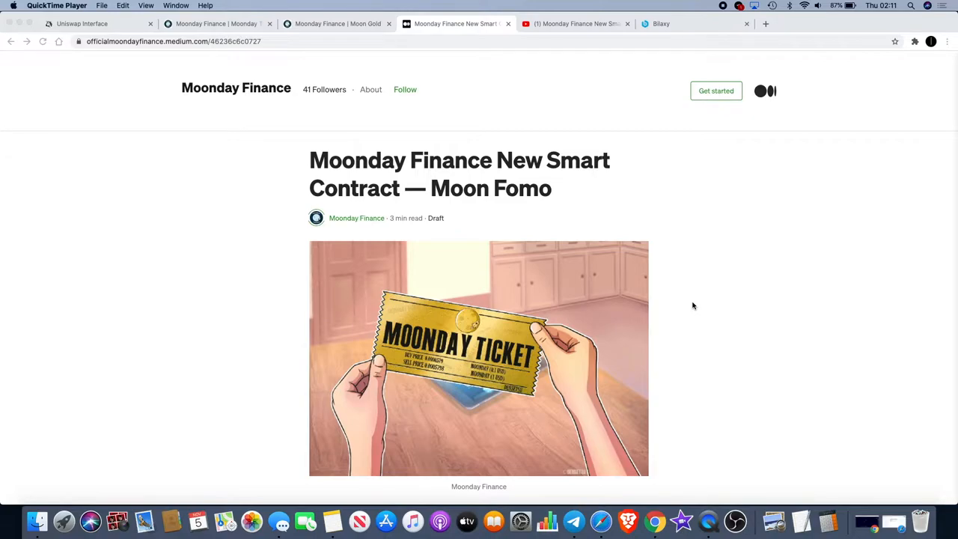
{"action": "mouse_move", "coordinate": [554, 337]}
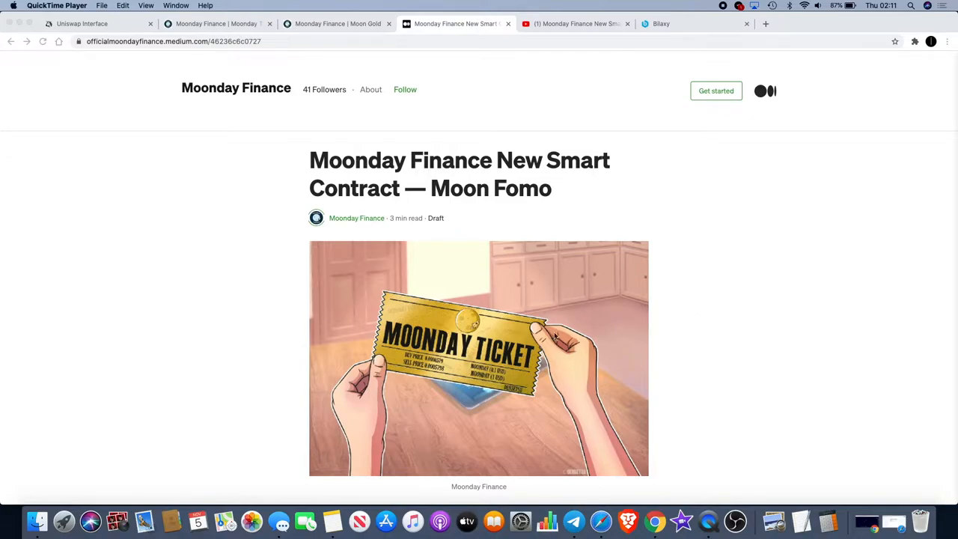
{"action": "mouse_move", "coordinate": [461, 327]}
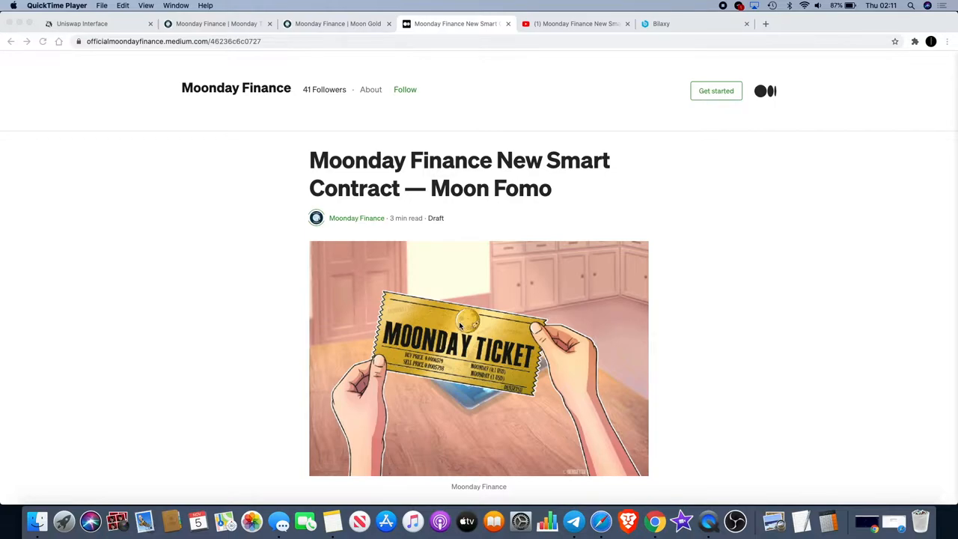
{"action": "mouse_move", "coordinate": [232, 72]}
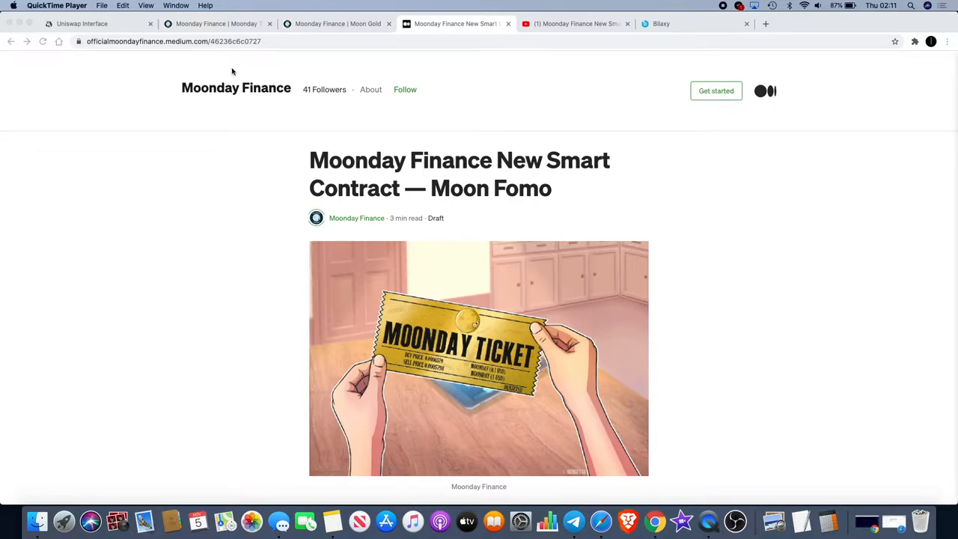
{"action": "mouse_move", "coordinate": [244, 107]}
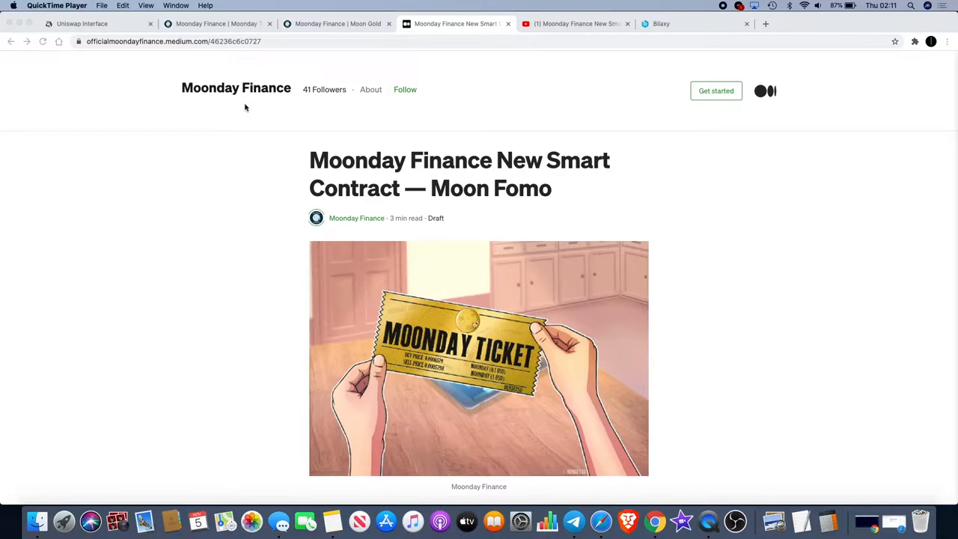
{"action": "mouse_move", "coordinate": [230, 83]}
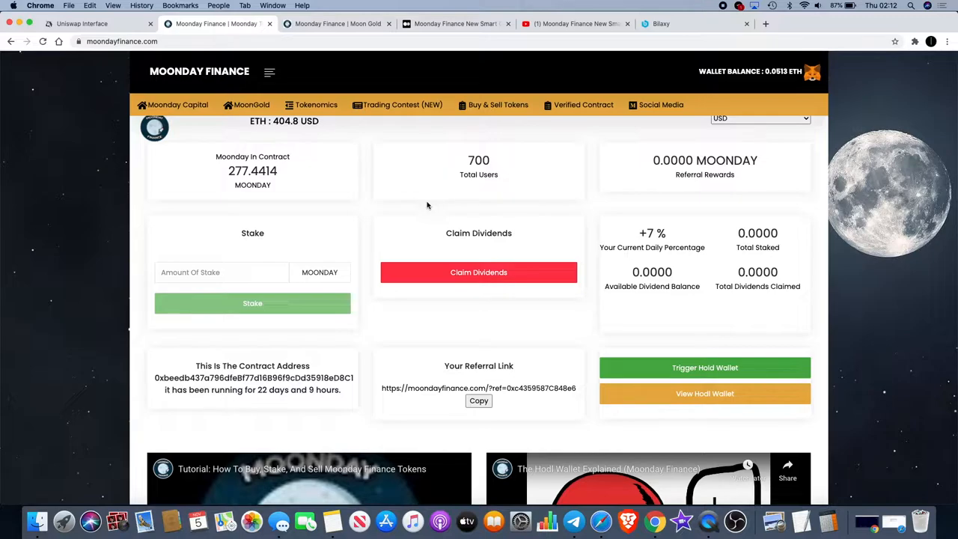
{"action": "mouse_move", "coordinate": [389, 195]}
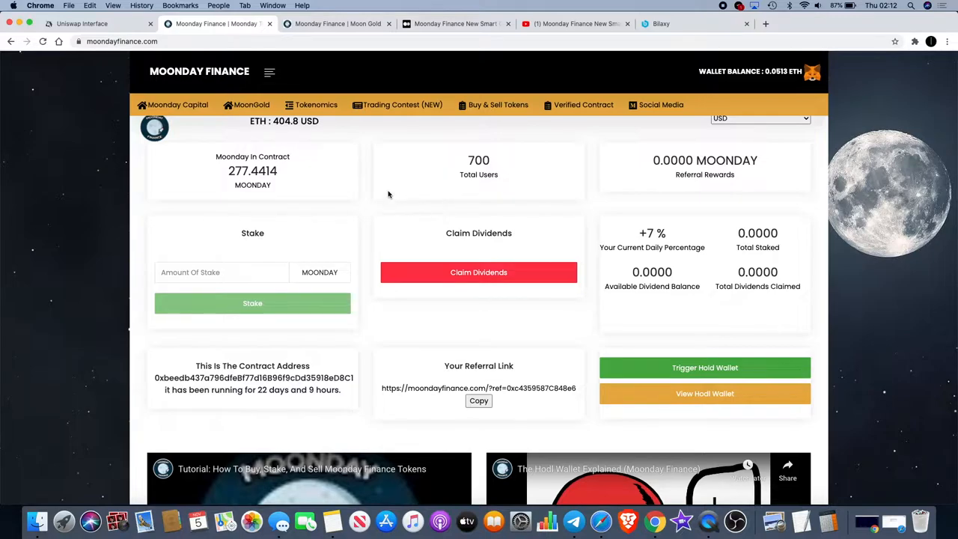
{"action": "mouse_move", "coordinate": [633, 244]}
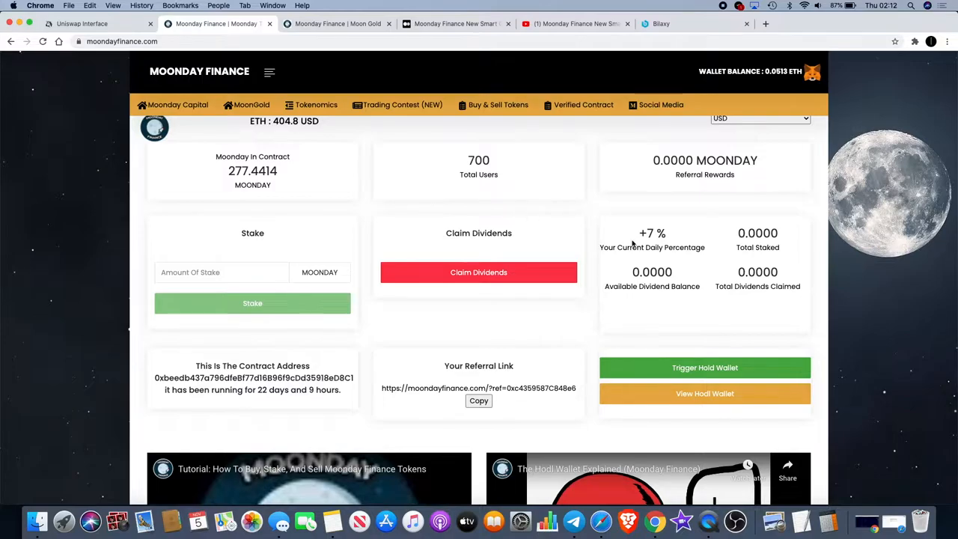
{"action": "mouse_move", "coordinate": [587, 262]}
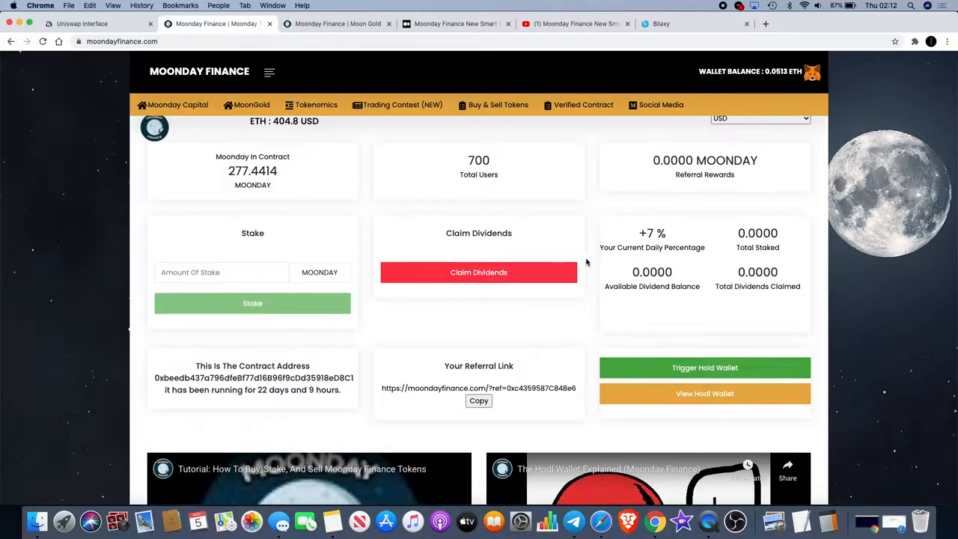
{"action": "mouse_move", "coordinate": [636, 240]}
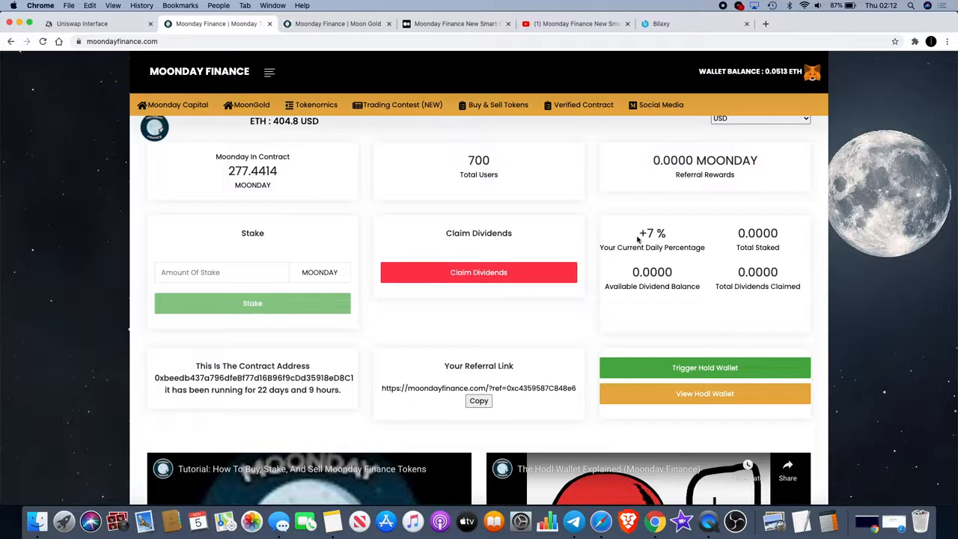
{"action": "mouse_move", "coordinate": [683, 223]}
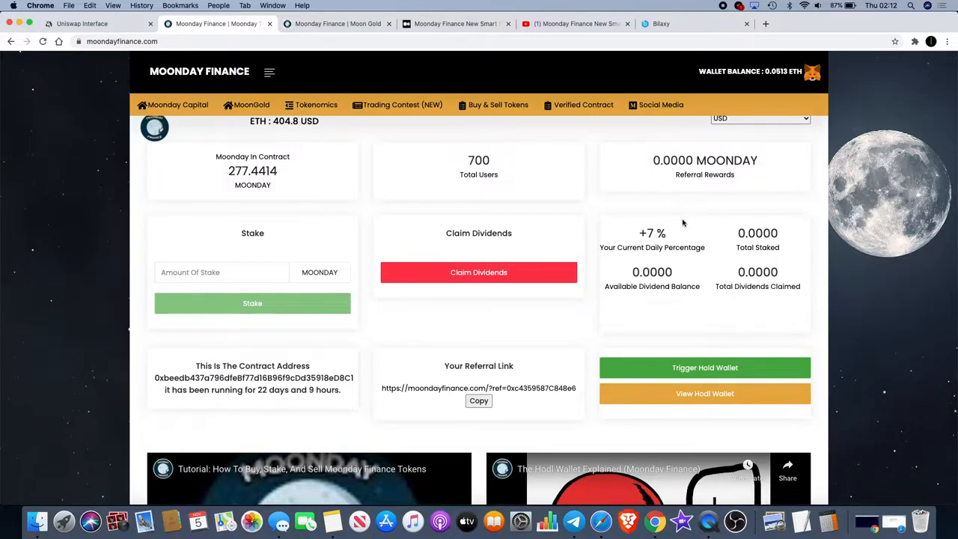
{"action": "mouse_move", "coordinate": [627, 234]}
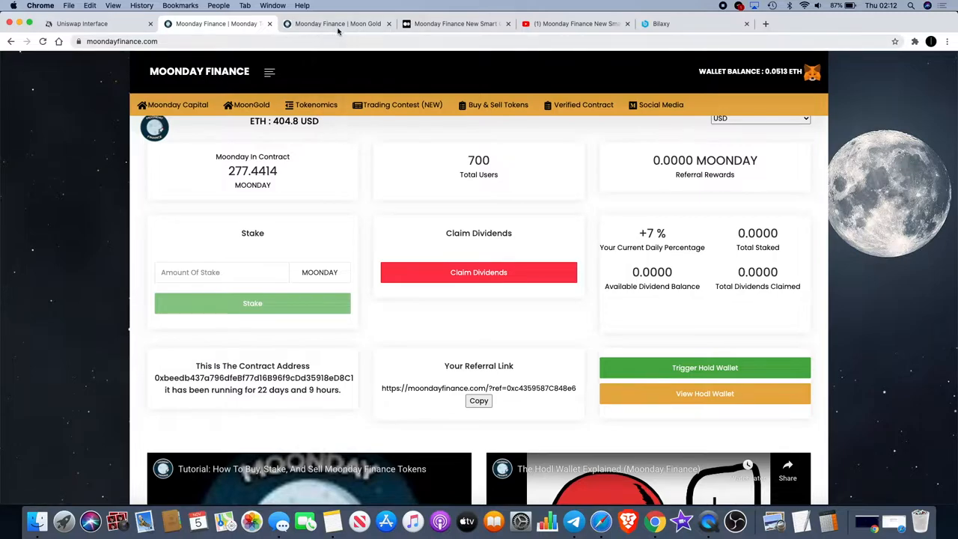
View the MoonGold dashboard showing about 0.71 MoonGold held and small MOONDAY dividend earnings.
{"action": "left_click", "coordinate": [337, 24]}
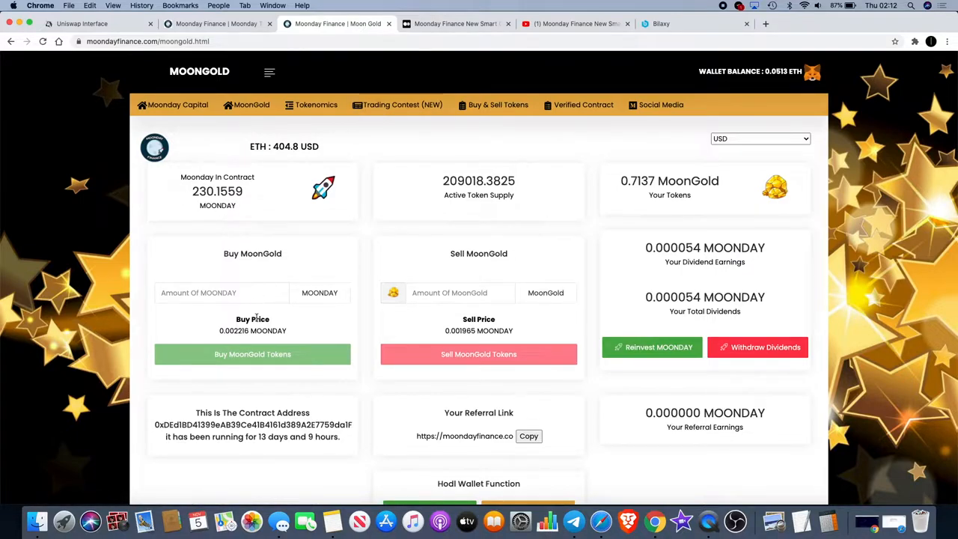
{"action": "mouse_move", "coordinate": [344, 271]}
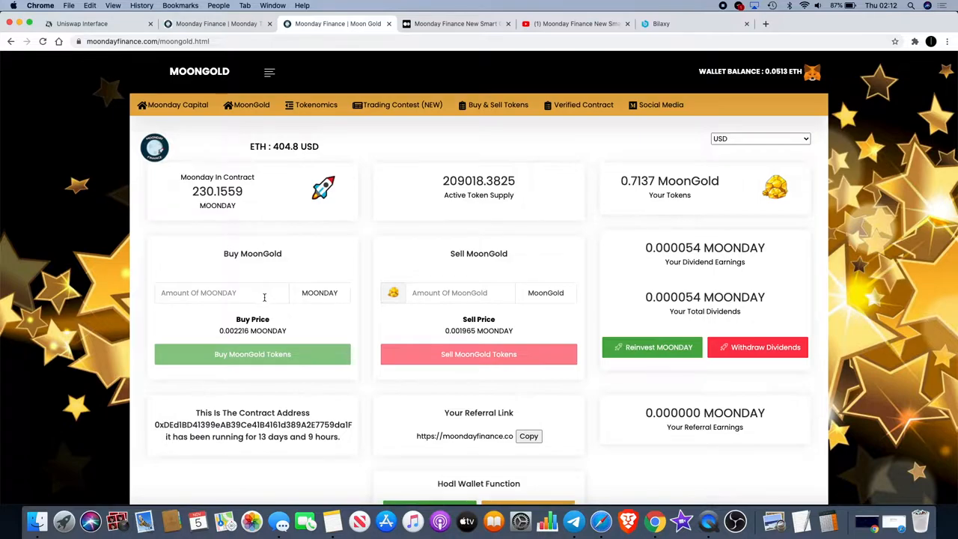
{"action": "mouse_move", "coordinate": [365, 230]}
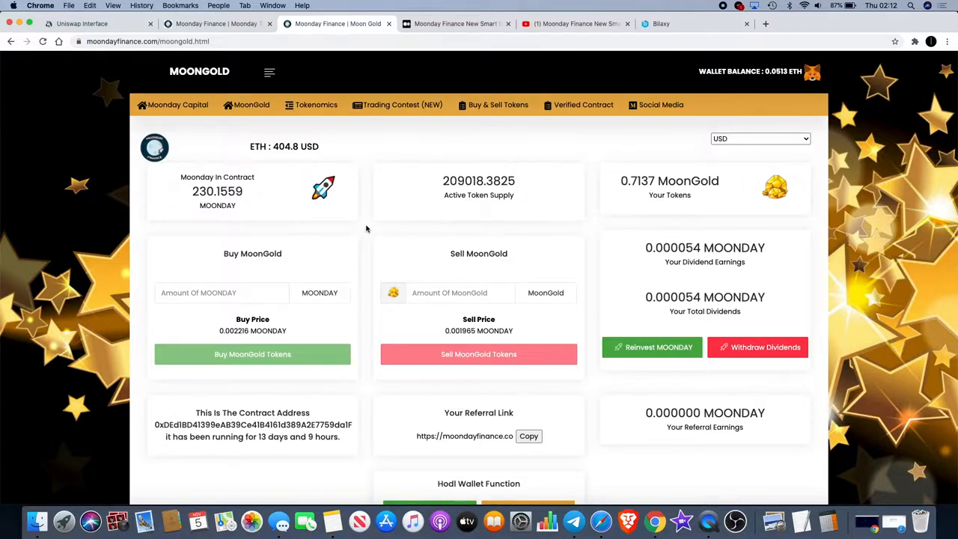
{"action": "mouse_move", "coordinate": [634, 233]}
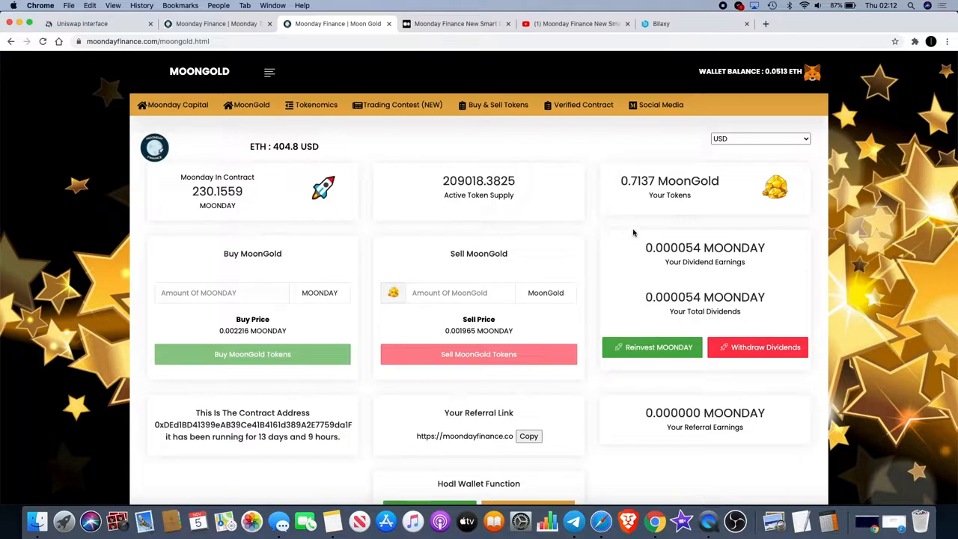
{"action": "mouse_move", "coordinate": [694, 263]}
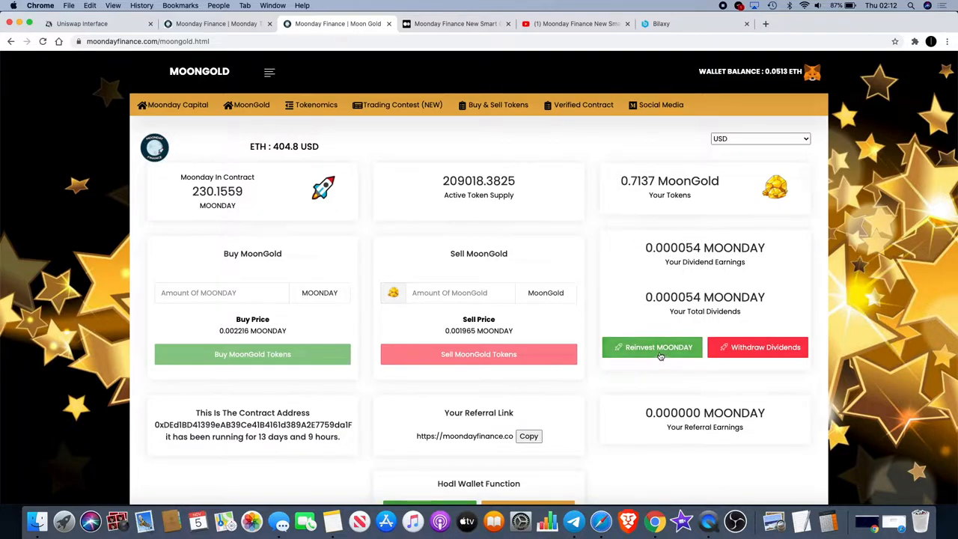
{"action": "mouse_move", "coordinate": [746, 324]}
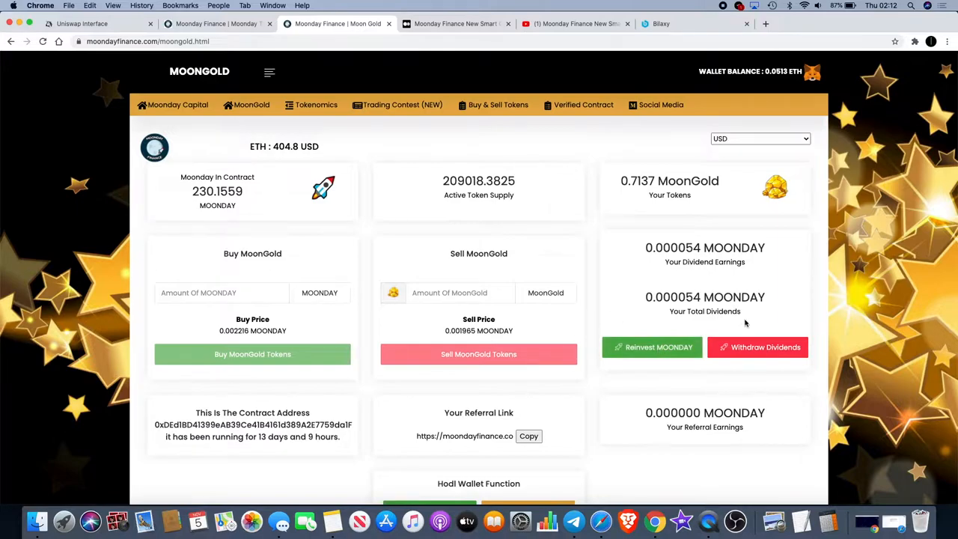
{"action": "mouse_move", "coordinate": [551, 298]}
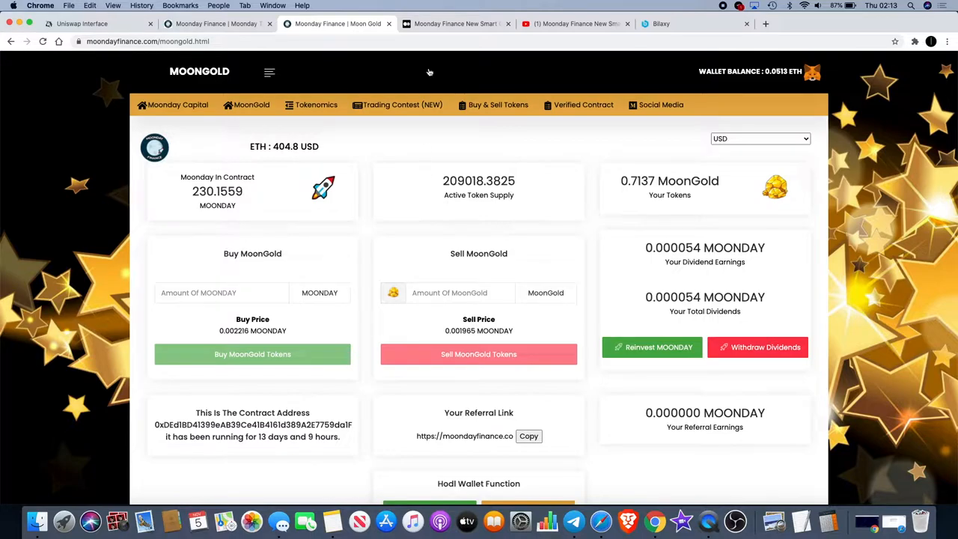
Return to the Moon Fomo Medium post and scroll to its 'How To Play Moon Fomo?' heading.
{"action": "left_click", "coordinate": [455, 24]}
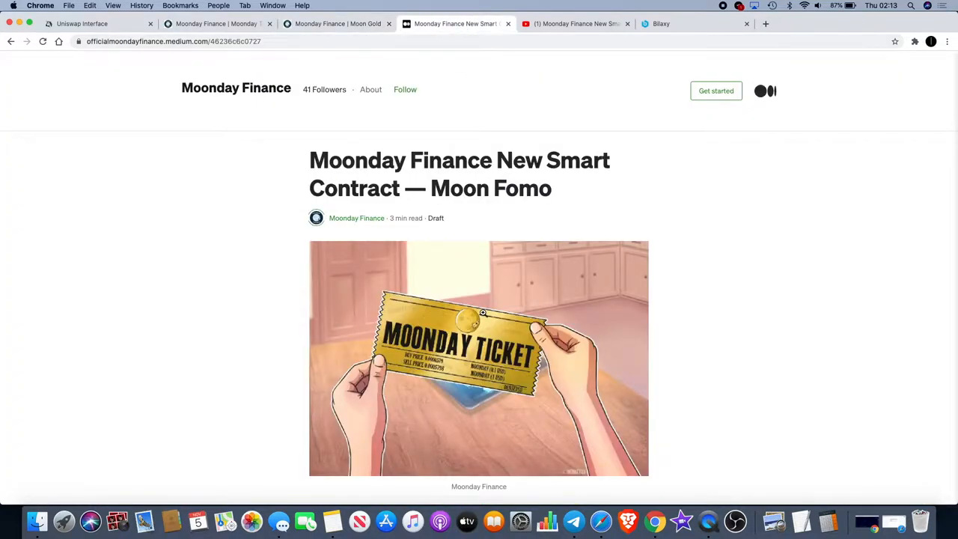
{"action": "scroll", "scroll_direction": "down", "scroll_amount": 3}
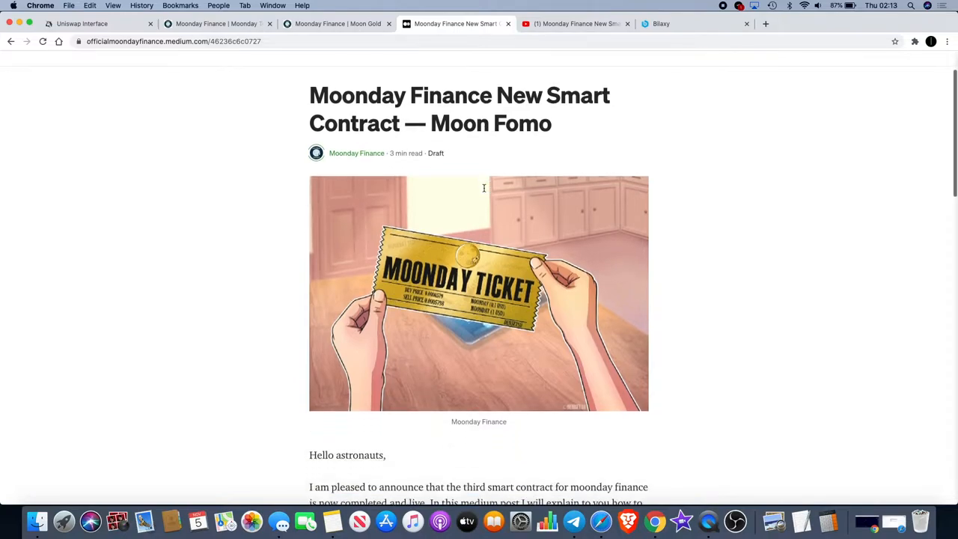
{"action": "scroll", "scroll_direction": "down", "scroll_amount": 3}
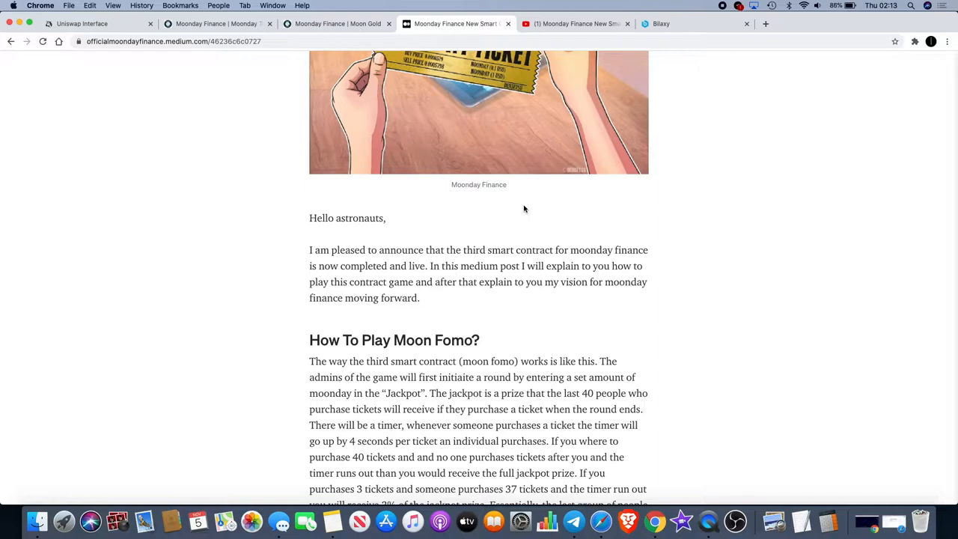
Read down through the How To Play section until Game Design & Gameplay Tips appears.
{"action": "scroll", "scroll_direction": "down", "scroll_amount": 3}
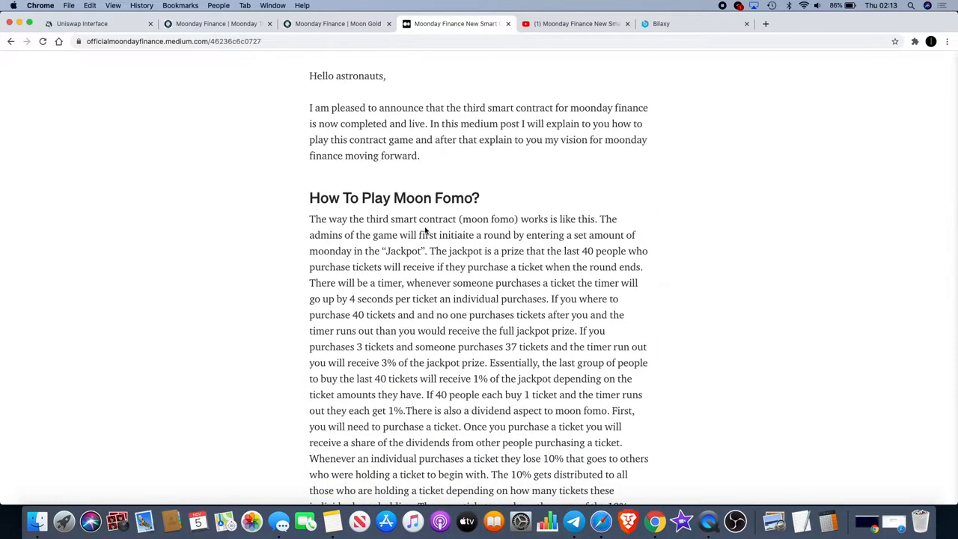
{"action": "mouse_move", "coordinate": [522, 269]}
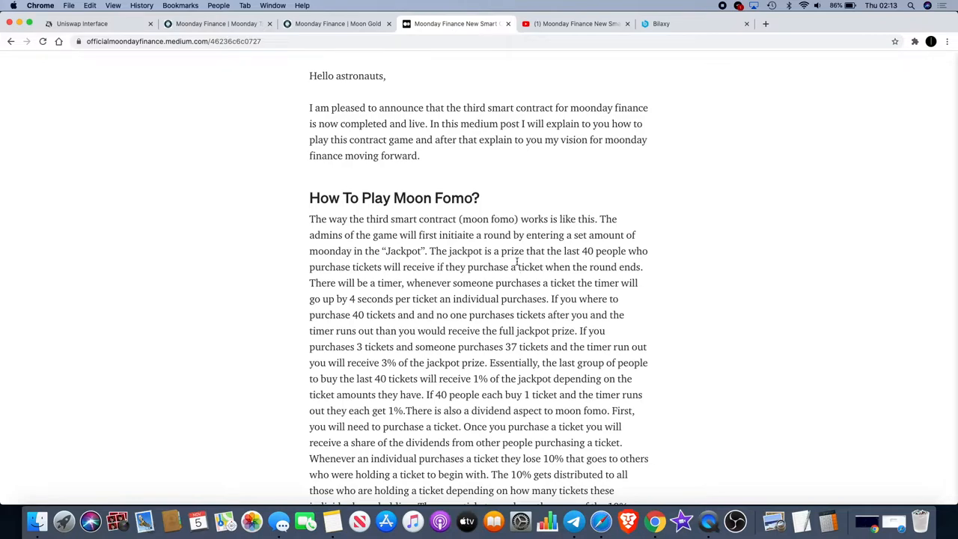
{"action": "mouse_move", "coordinate": [515, 288]}
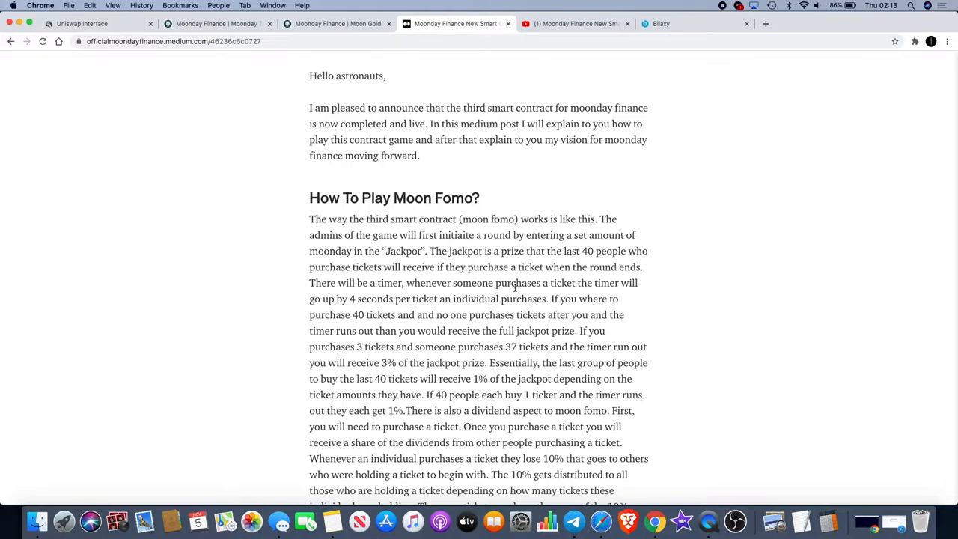
{"action": "scroll", "scroll_direction": "down", "scroll_amount": 3}
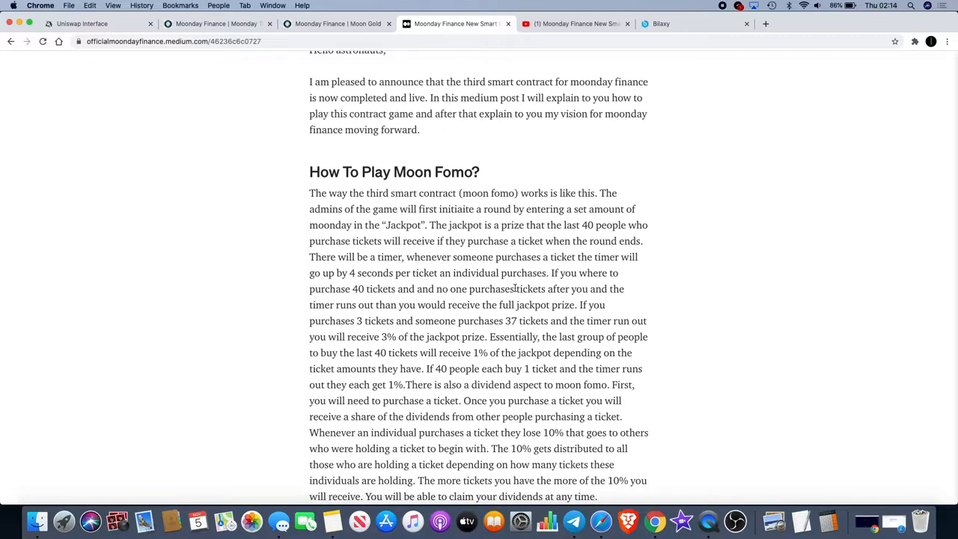
{"action": "scroll", "scroll_direction": "down", "scroll_amount": 3}
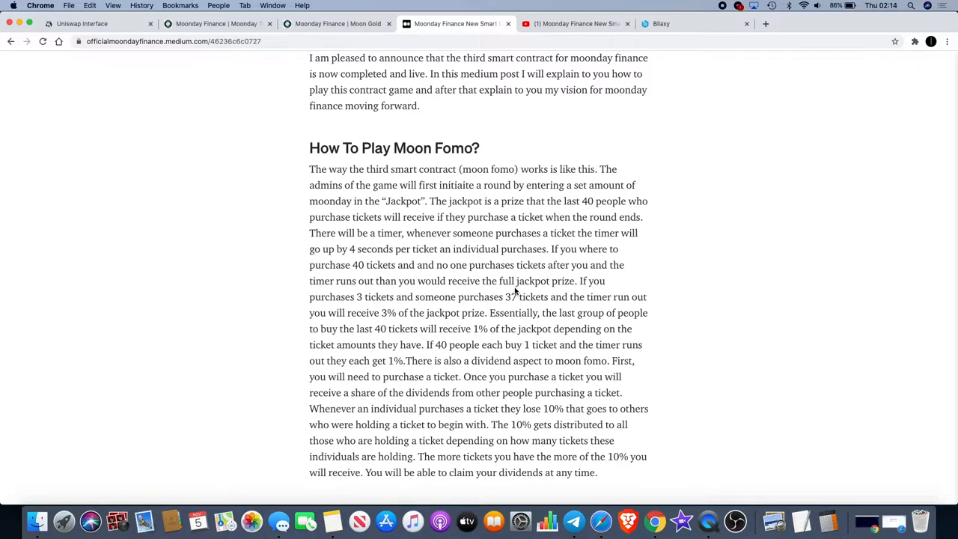
{"action": "scroll", "scroll_direction": "down", "scroll_amount": 3}
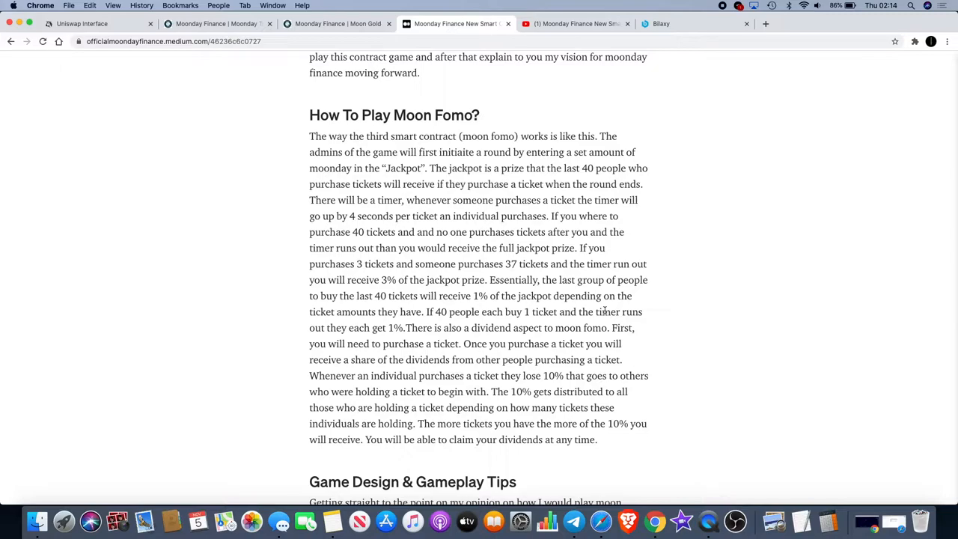
{"action": "mouse_move", "coordinate": [681, 385]}
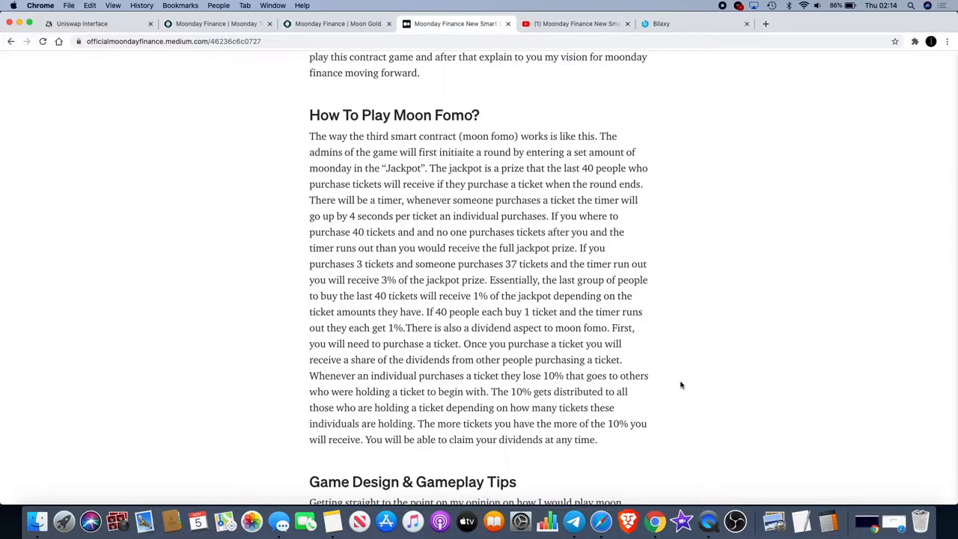
{"action": "scroll", "scroll_direction": "down", "scroll_amount": 3}
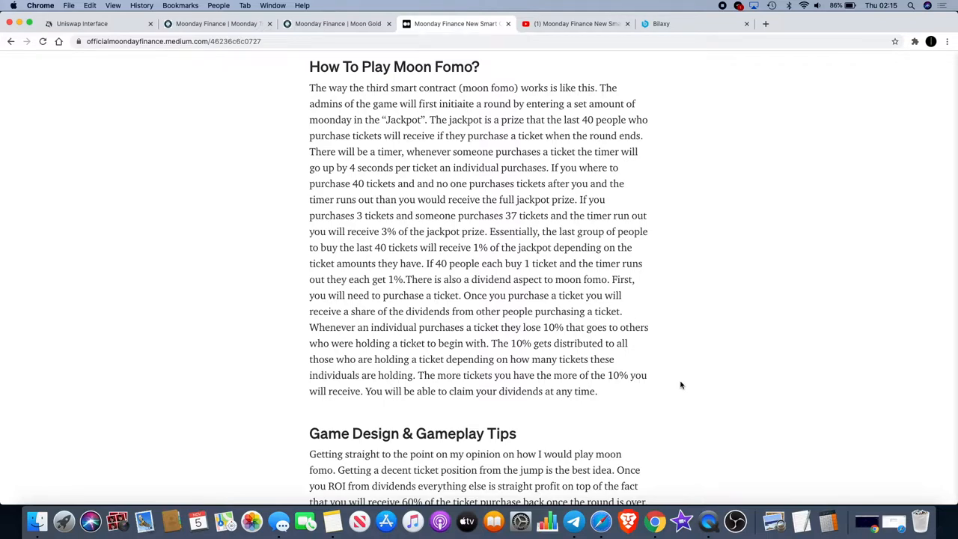
{"action": "mouse_move", "coordinate": [596, 338]}
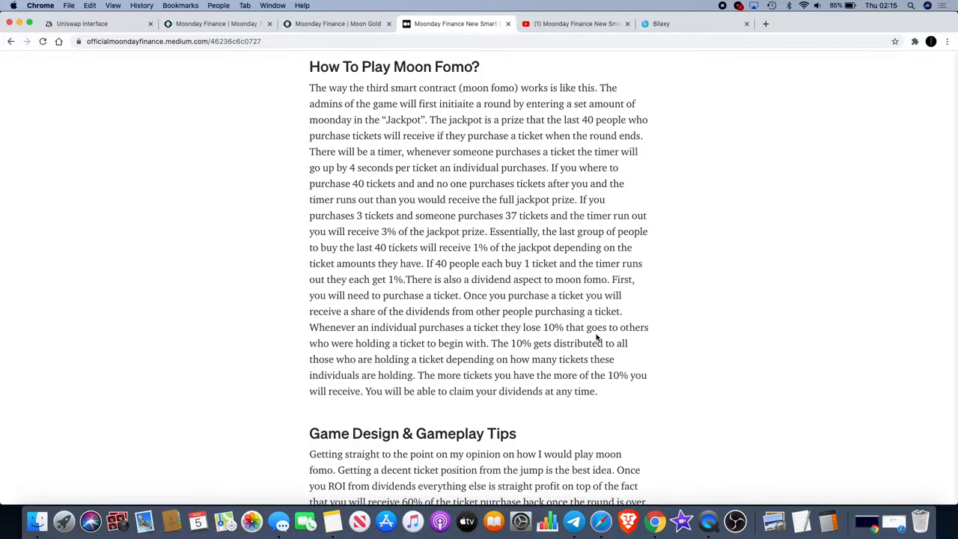
Scroll to the full Game Design & Gameplay Tips section and the start of Fee Break Down.
{"action": "scroll", "scroll_direction": "down", "scroll_amount": 3}
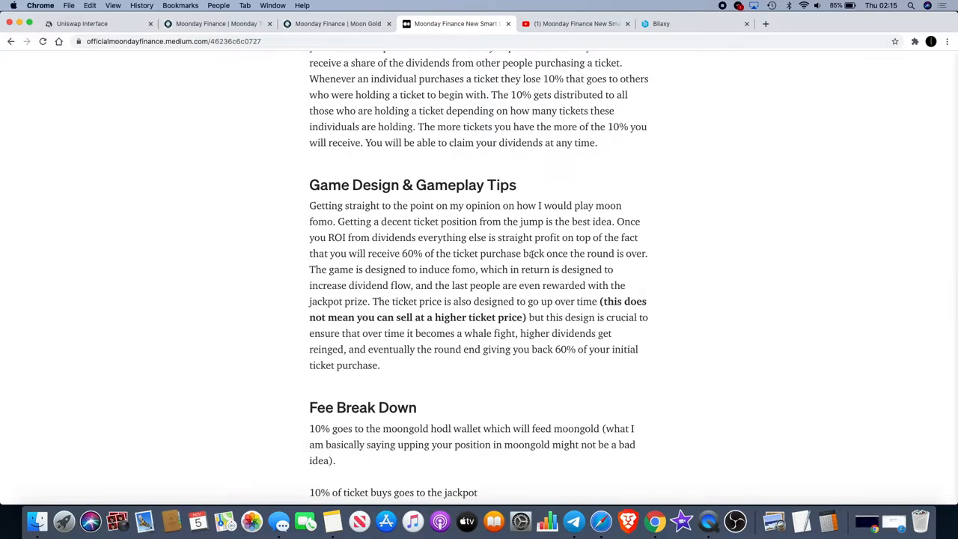
{"action": "mouse_move", "coordinate": [540, 285]}
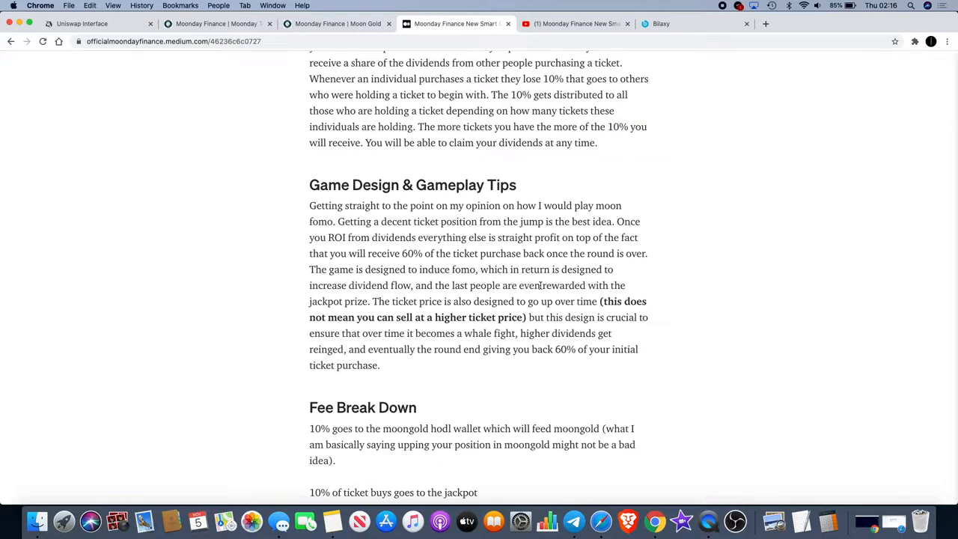
Scroll to the post's end showing the complete Fee Break Down payout percentages.
{"action": "scroll", "scroll_direction": "down", "scroll_amount": 3}
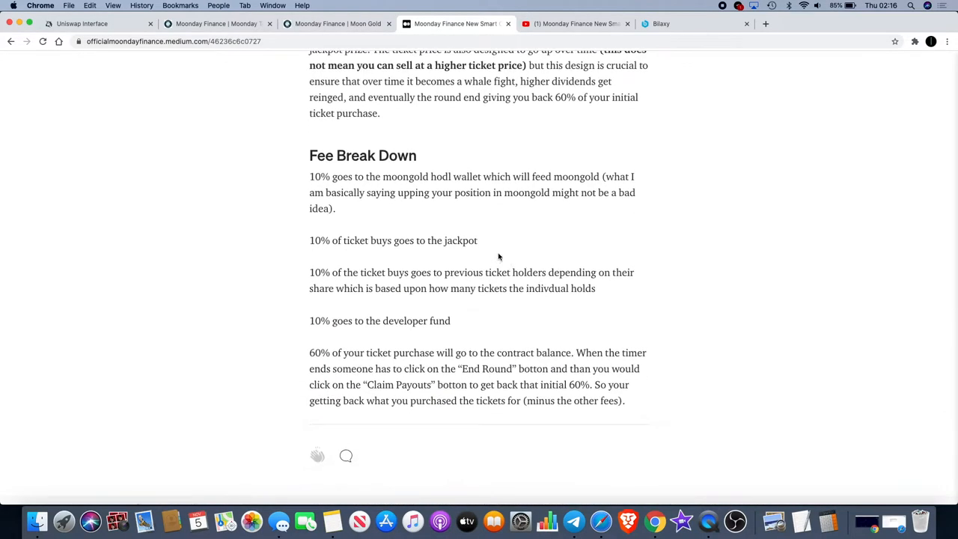
{"action": "mouse_move", "coordinate": [440, 231]}
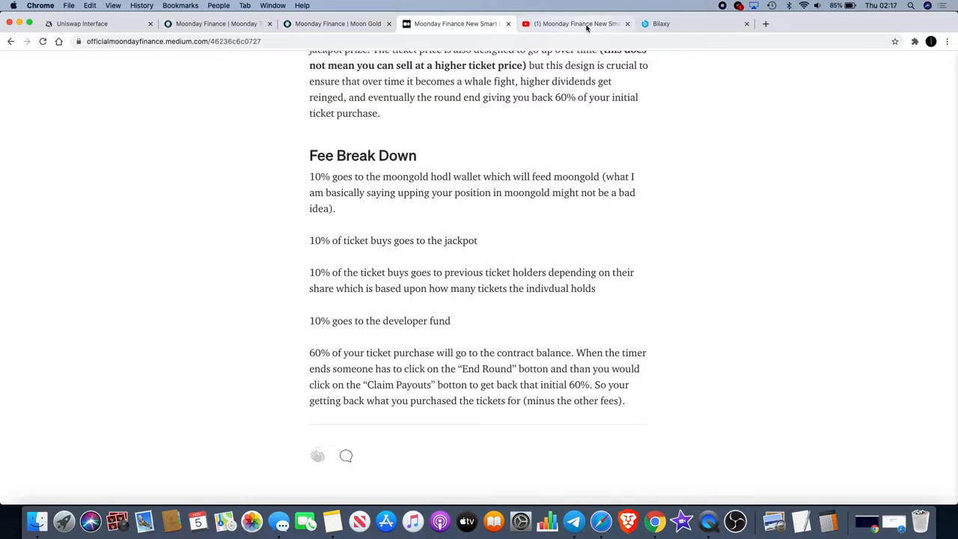
View the Moon Fomo YouTube demo, check the Moonday Finance staking dashboard, and return to the video.
{"action": "left_click", "coordinate": [575, 24]}
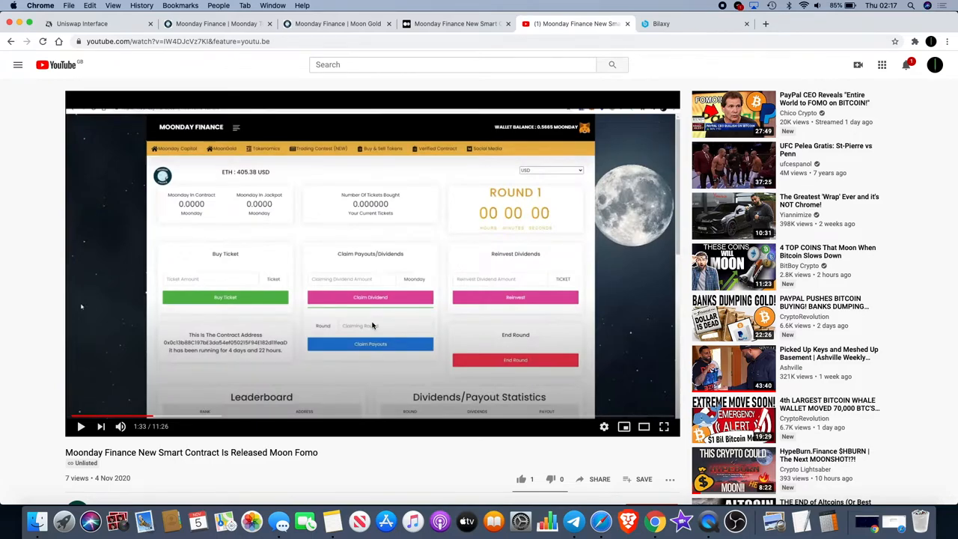
{"action": "mouse_move", "coordinate": [339, 218]}
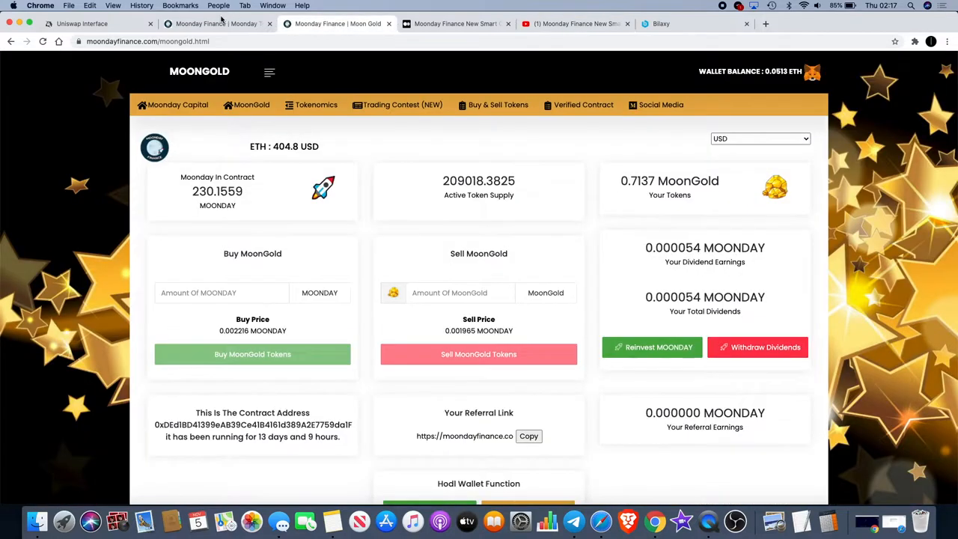
{"action": "left_click", "coordinate": [217, 24]}
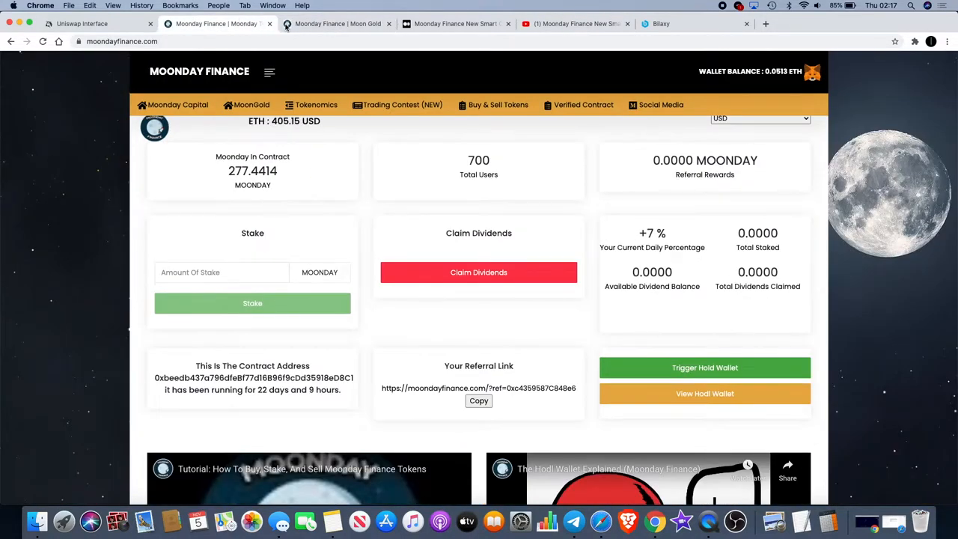
{"action": "left_click", "coordinate": [577, 24]}
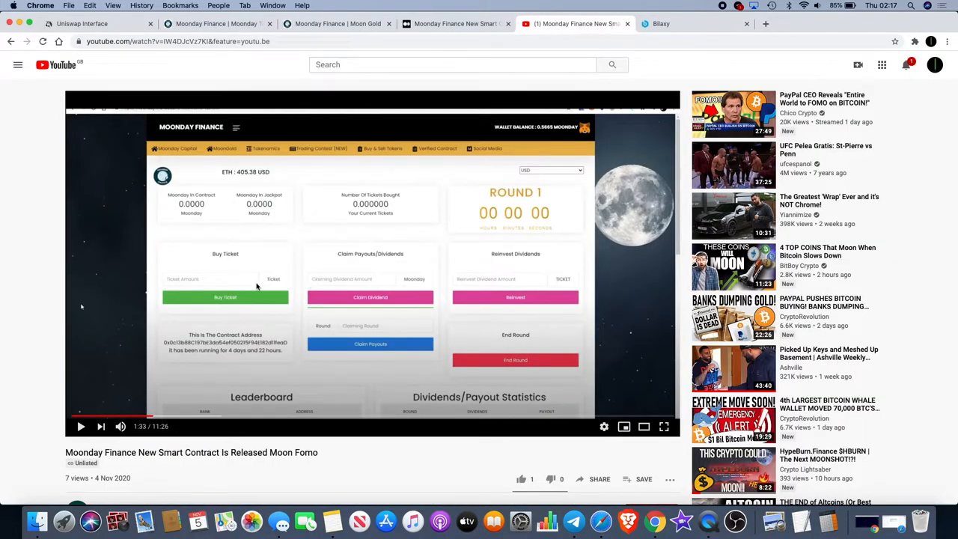
{"action": "mouse_move", "coordinate": [271, 108]}
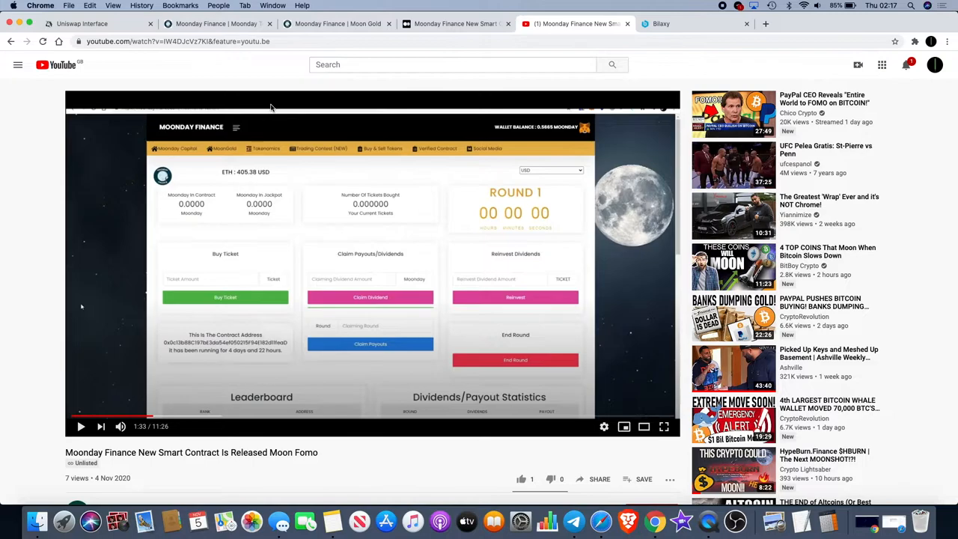
{"action": "mouse_move", "coordinate": [367, 249]}
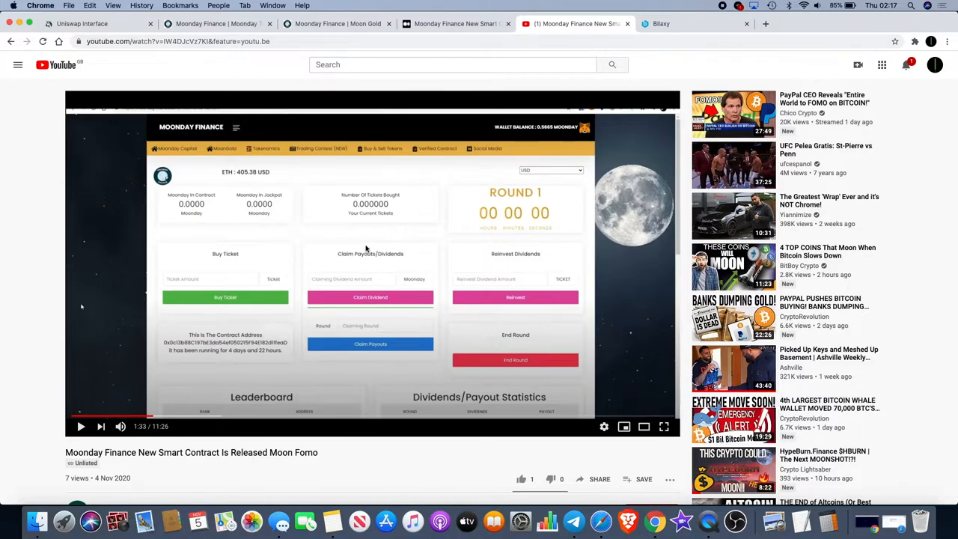
{"action": "mouse_move", "coordinate": [387, 244]}
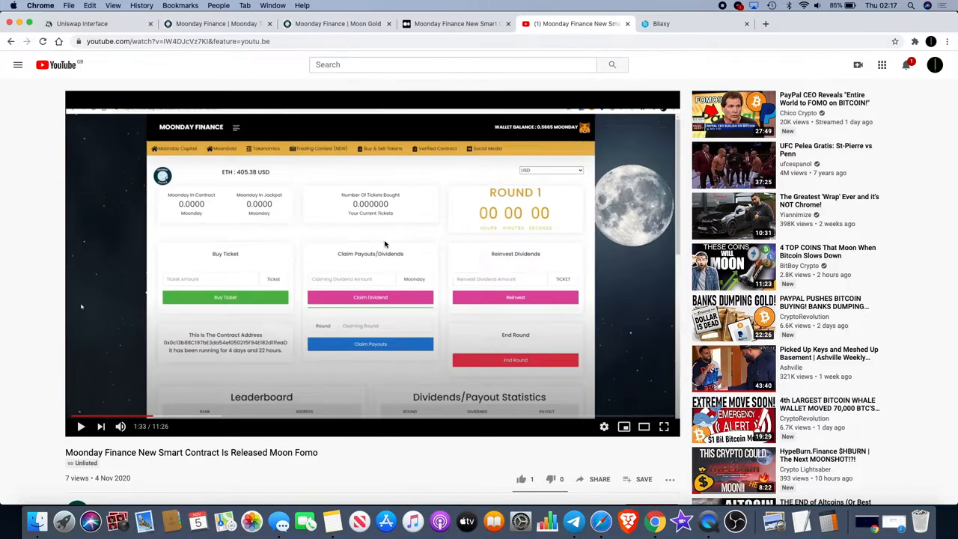
{"action": "mouse_move", "coordinate": [377, 154]}
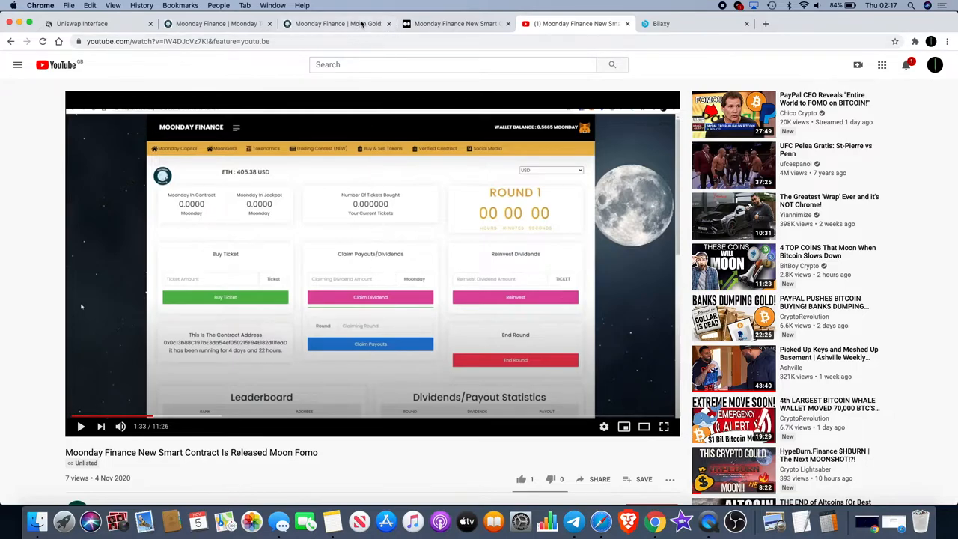
Check the MoonGold and Moonday Finance dashboards again, ending back on the demo video.
{"action": "left_click", "coordinate": [335, 24]}
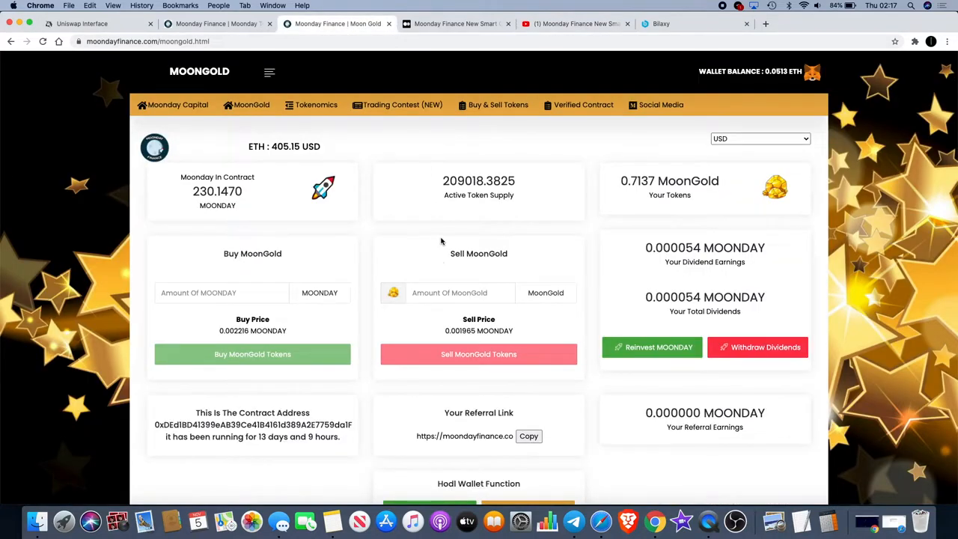
{"action": "left_click", "coordinate": [217, 24]}
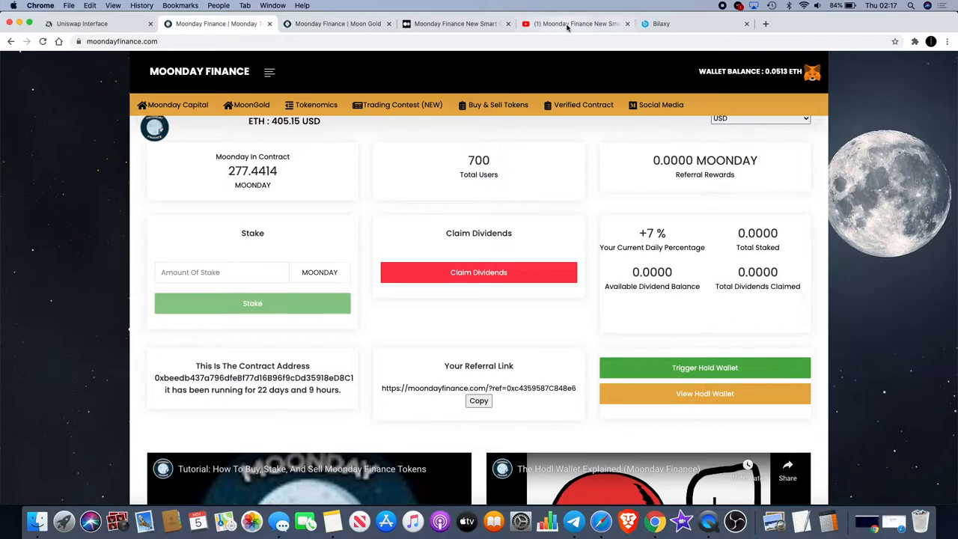
{"action": "left_click", "coordinate": [577, 24]}
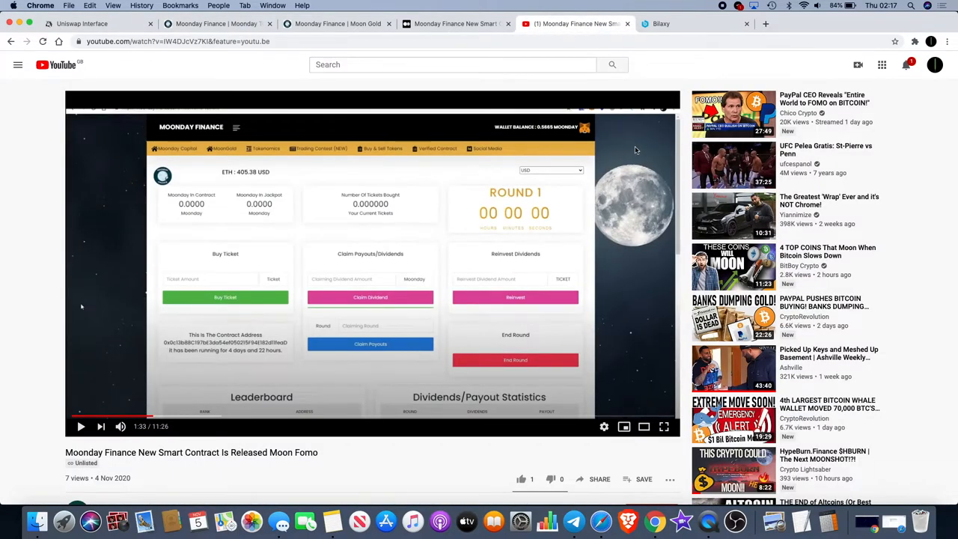
{"action": "mouse_move", "coordinate": [581, 149]}
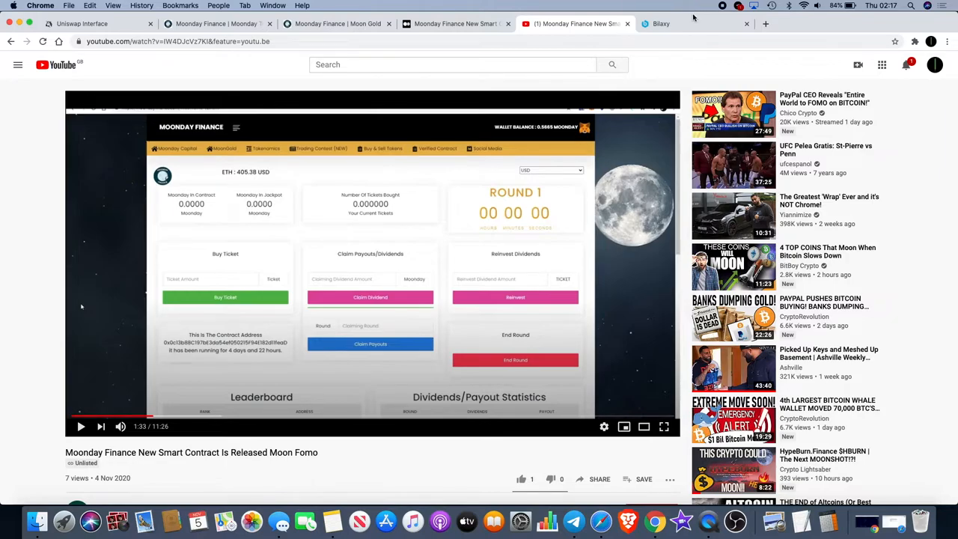
Check Bilaxy's MOONDAY/ETH listing near 1.77 ETH, then return via YouTube to the Medium post's title.
{"action": "left_click", "coordinate": [662, 23]}
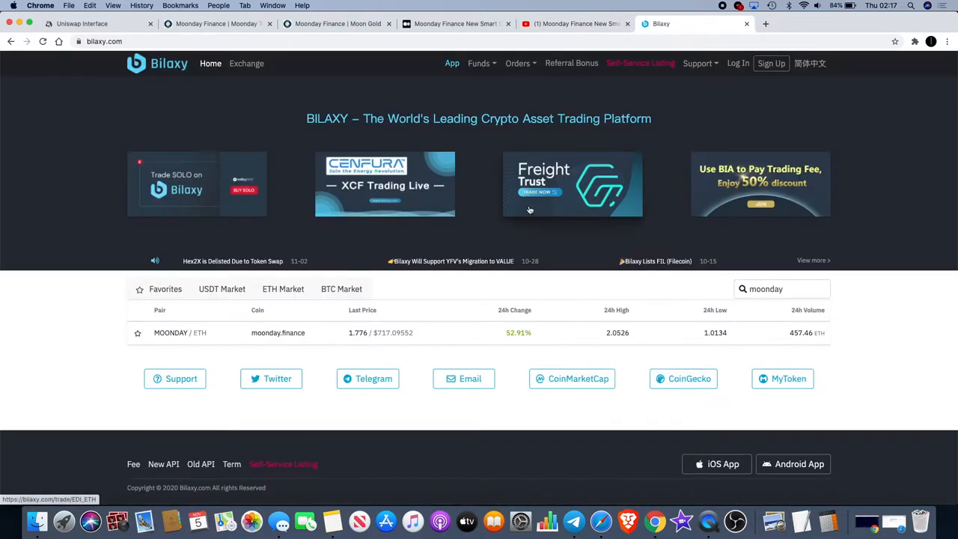
{"action": "mouse_move", "coordinate": [563, 218]}
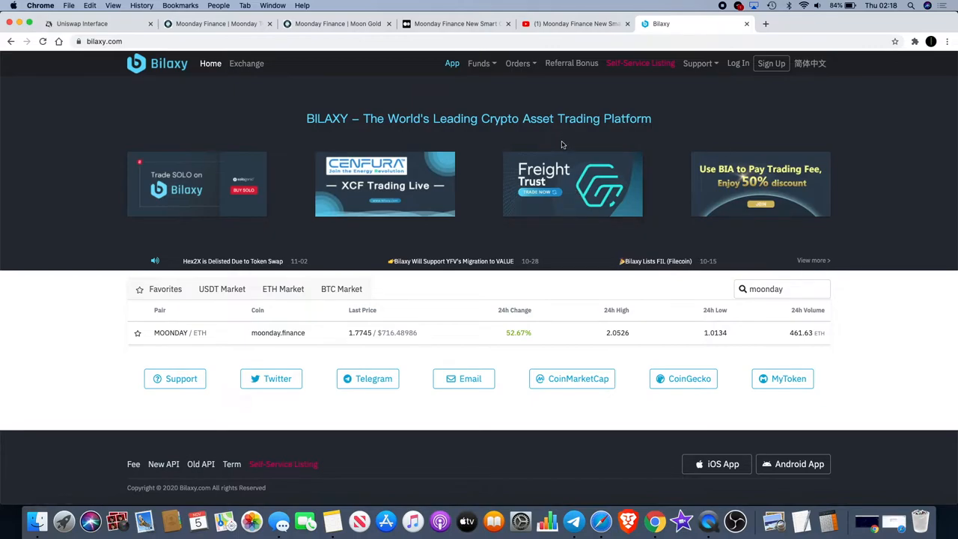
{"action": "mouse_move", "coordinate": [563, 238]}
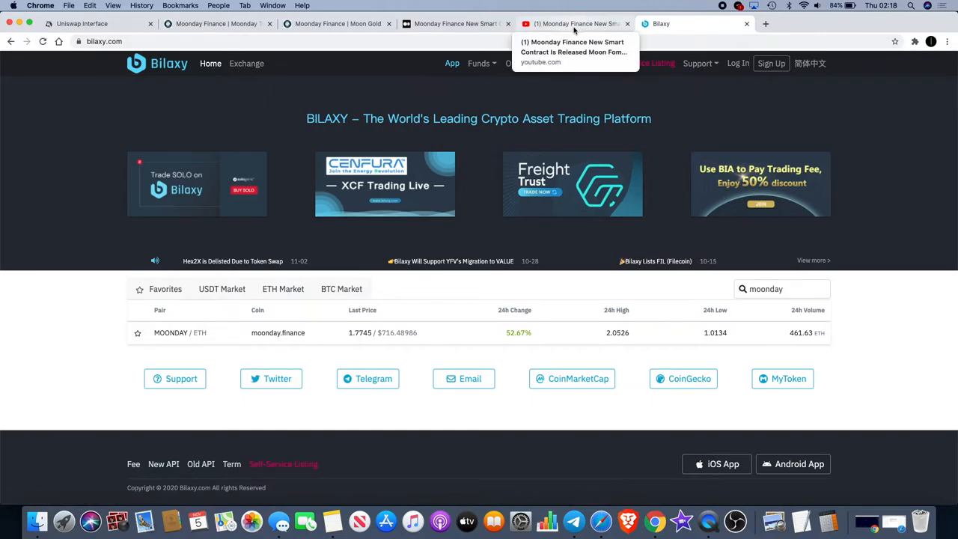
{"action": "left_click", "coordinate": [577, 24]}
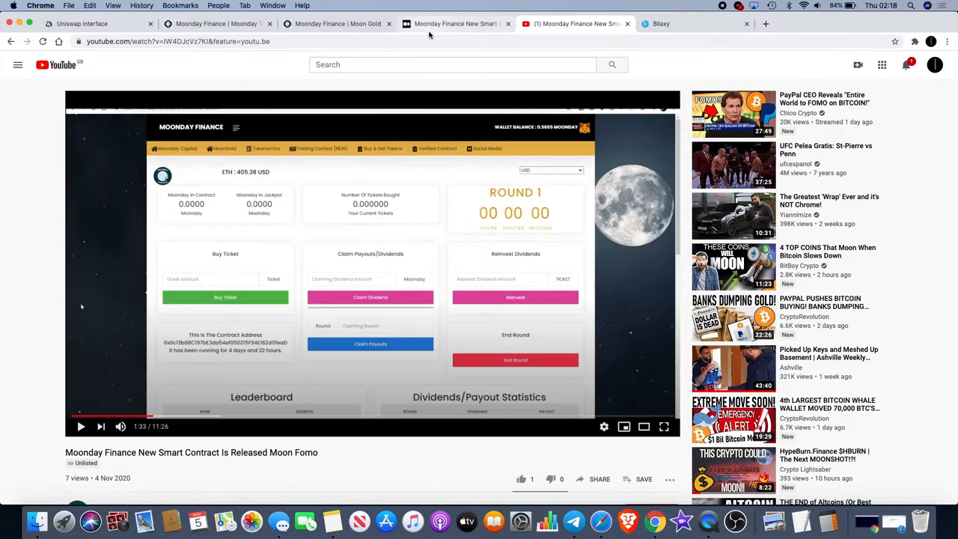
{"action": "left_click", "coordinate": [455, 24]}
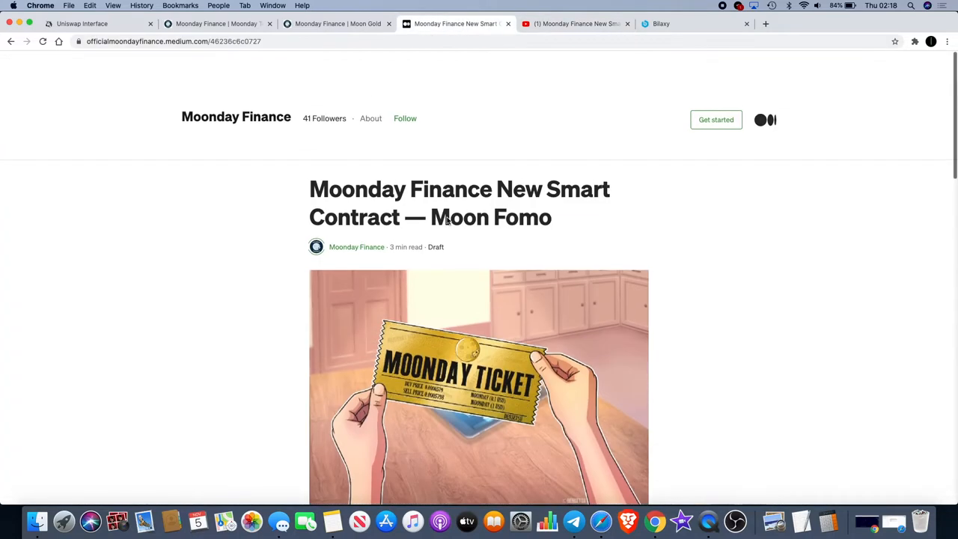